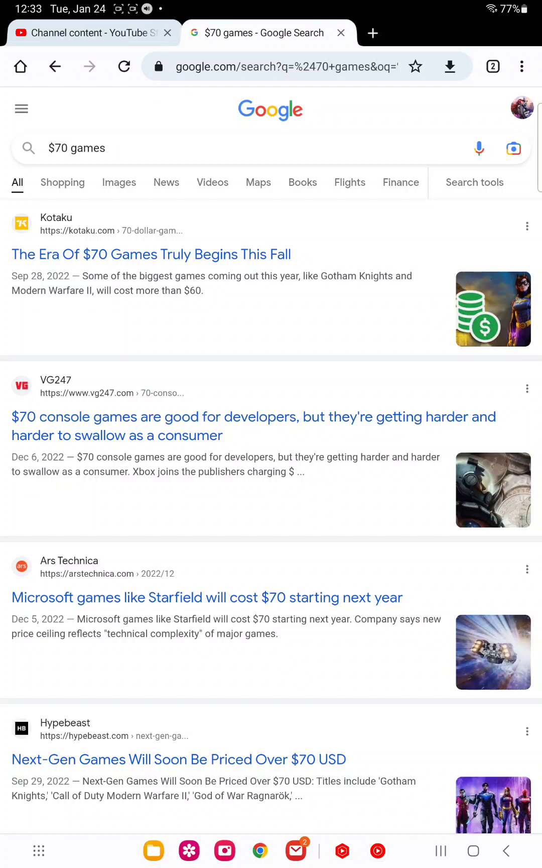
Scroll the '$70 games' results past the YouTube video and VGC Ubisoft article to Related searches
{"action": "scroll", "scroll_direction": "down", "scroll_amount": 3}
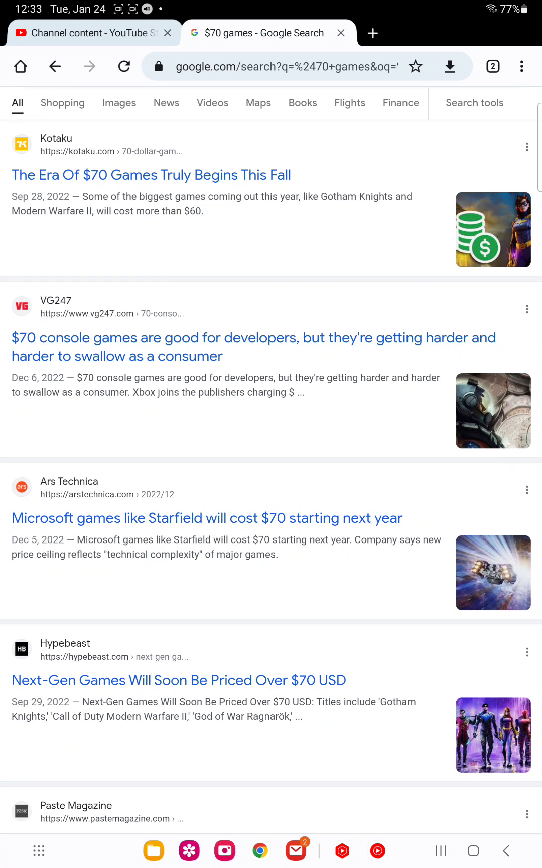
{"action": "scroll", "scroll_direction": "down", "scroll_amount": 3}
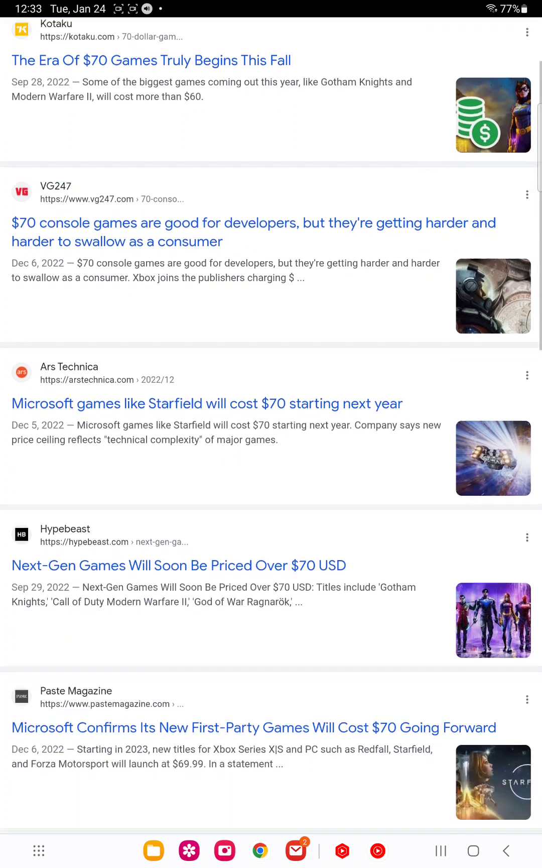
{"action": "scroll", "scroll_direction": "down", "scroll_amount": 3}
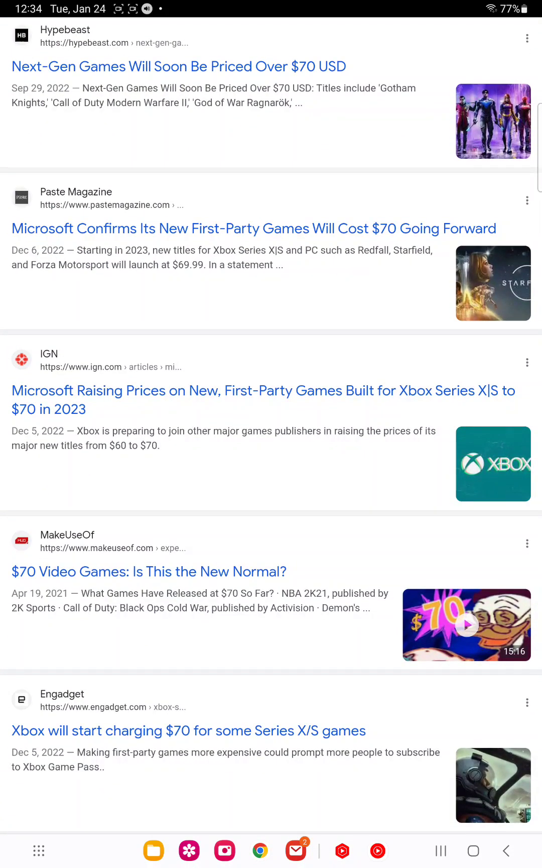
{"action": "scroll", "scroll_direction": "down", "scroll_amount": 3}
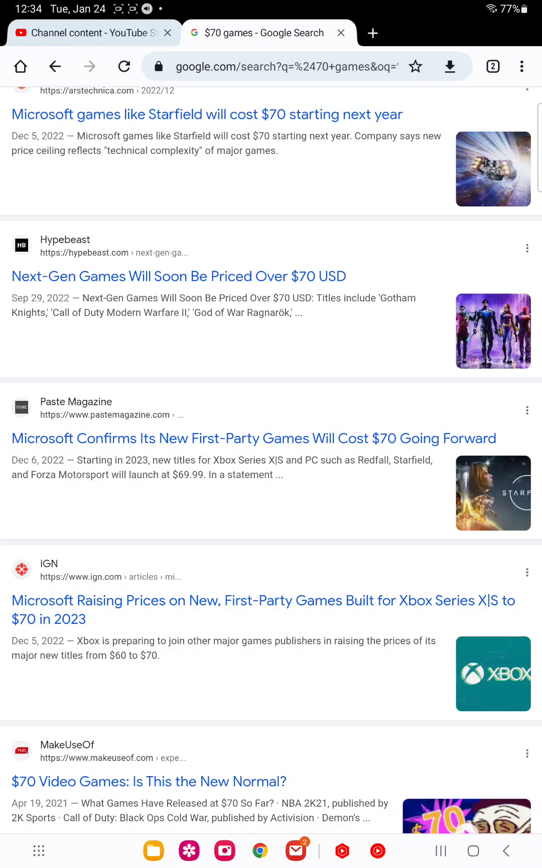
{"action": "scroll", "scroll_direction": "up", "scroll_amount": 3}
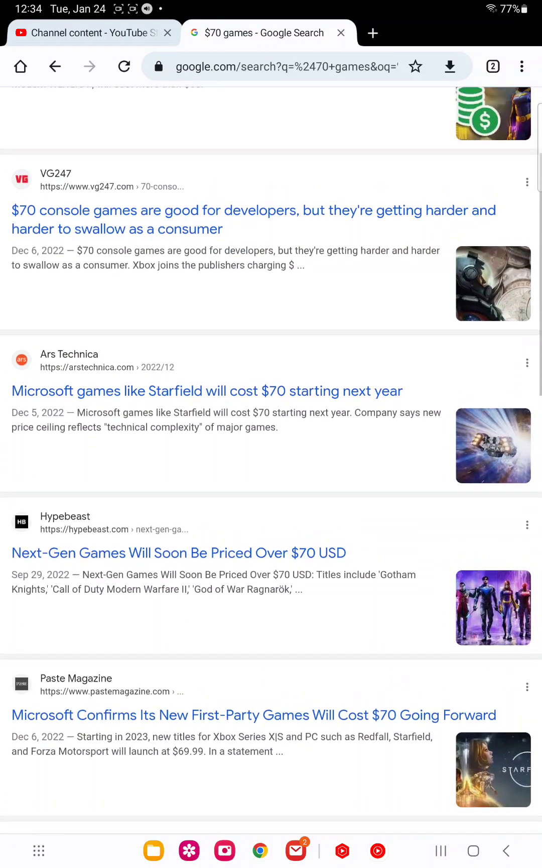
{"action": "scroll", "scroll_direction": "up", "scroll_amount": 3}
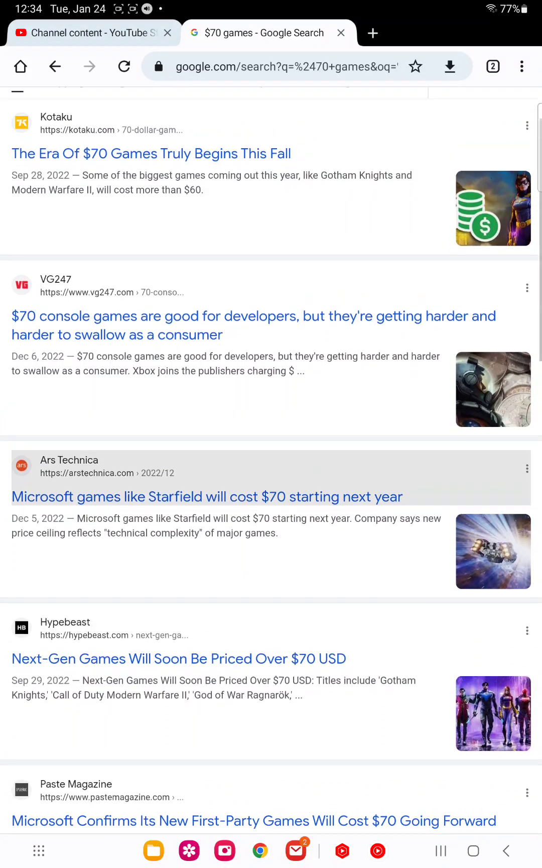
{"action": "scroll", "scroll_direction": "down", "scroll_amount": 3}
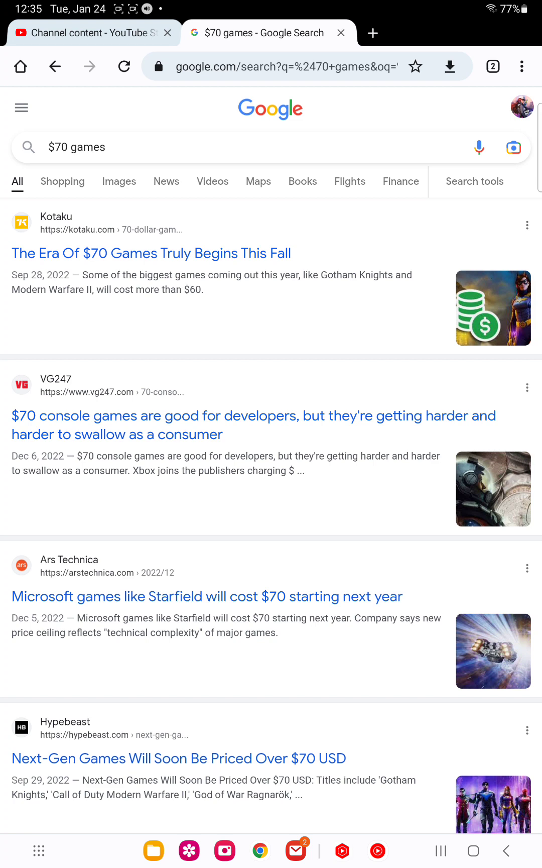
{"action": "scroll", "scroll_direction": "down", "scroll_amount": 3}
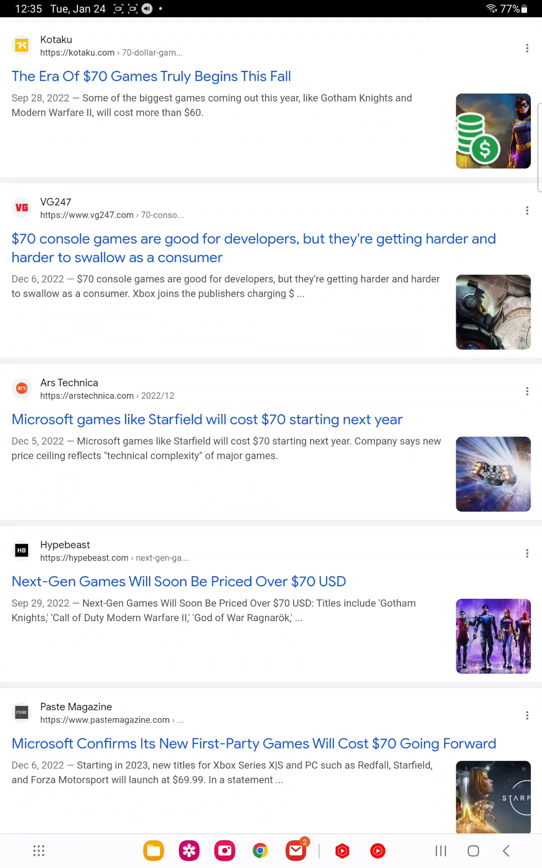
{"action": "scroll", "scroll_direction": "down", "scroll_amount": 3}
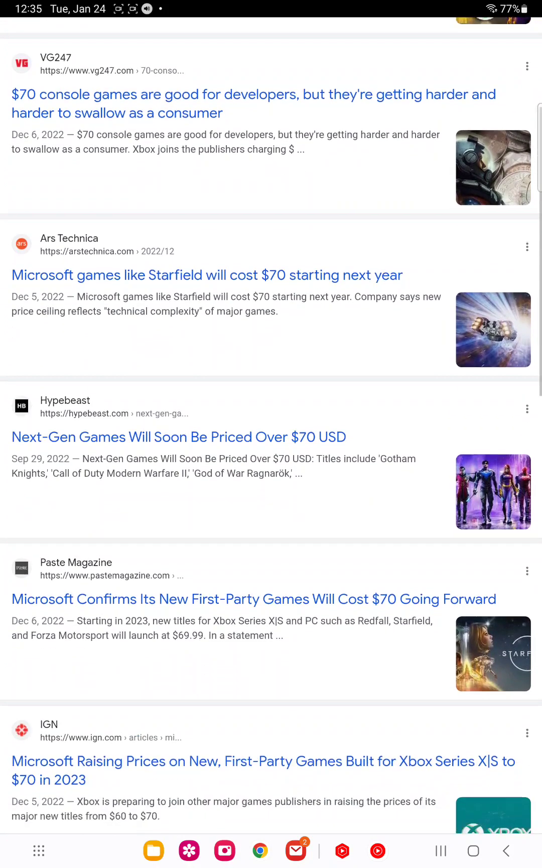
{"action": "scroll", "scroll_direction": "down", "scroll_amount": 3}
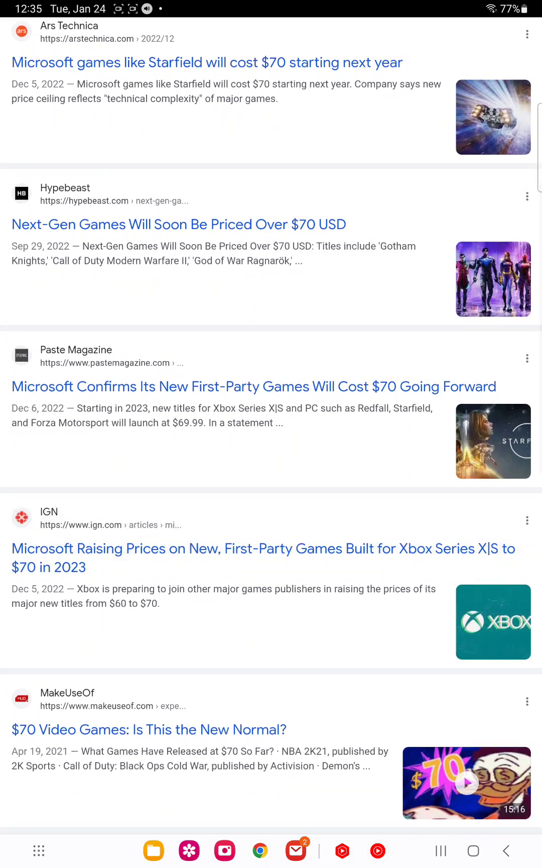
{"action": "scroll", "scroll_direction": "down", "scroll_amount": 3}
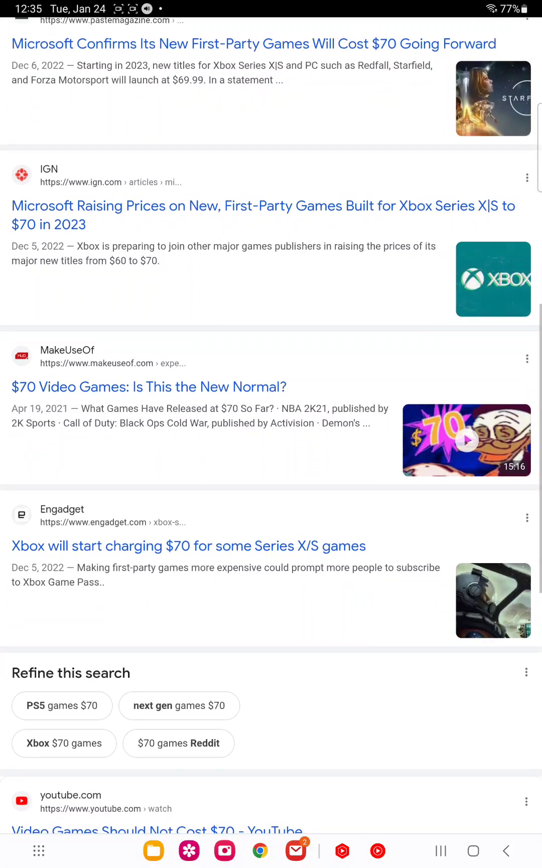
{"action": "scroll", "scroll_direction": "down", "scroll_amount": 3}
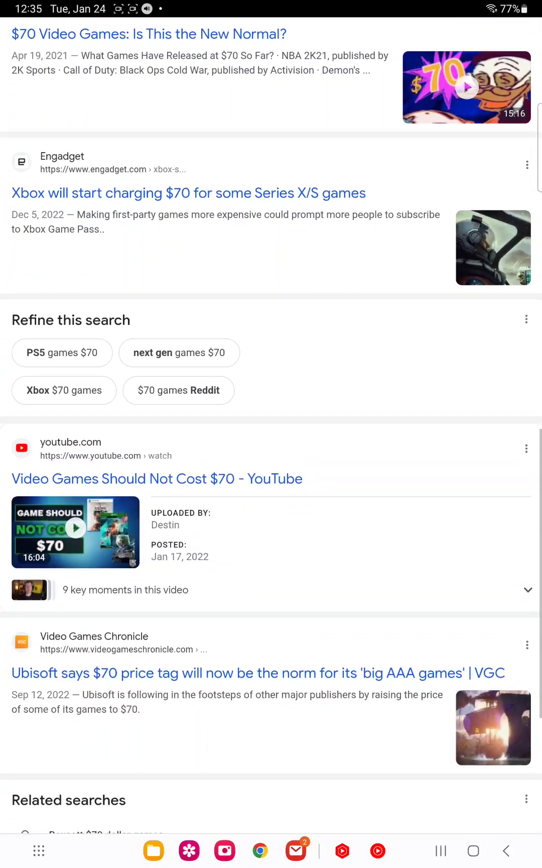
{"action": "scroll", "scroll_direction": "down", "scroll_amount": 3}
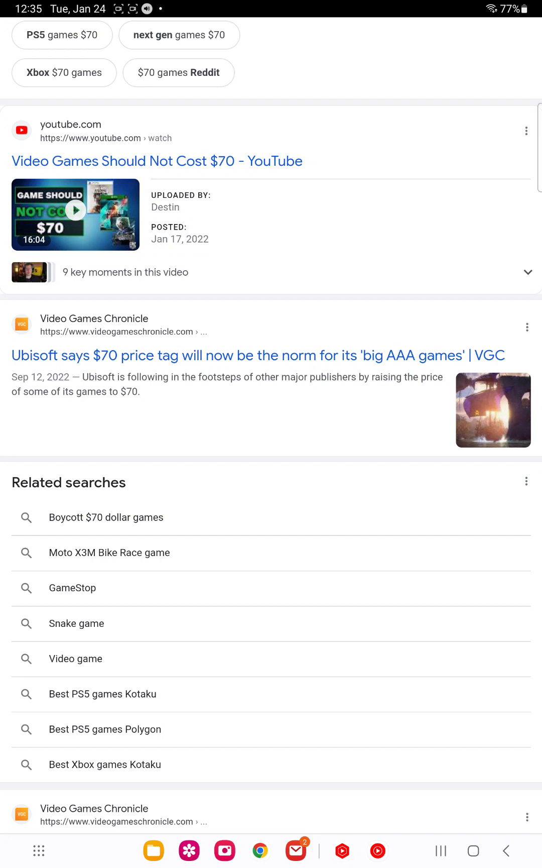
{"action": "scroll", "scroll_direction": "down", "scroll_amount": 3}
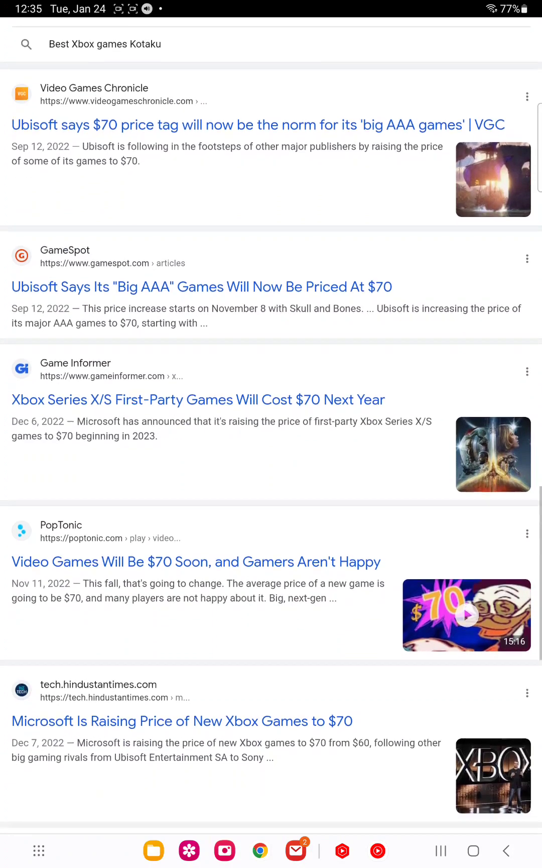
{"action": "scroll", "scroll_direction": "up", "scroll_amount": 3}
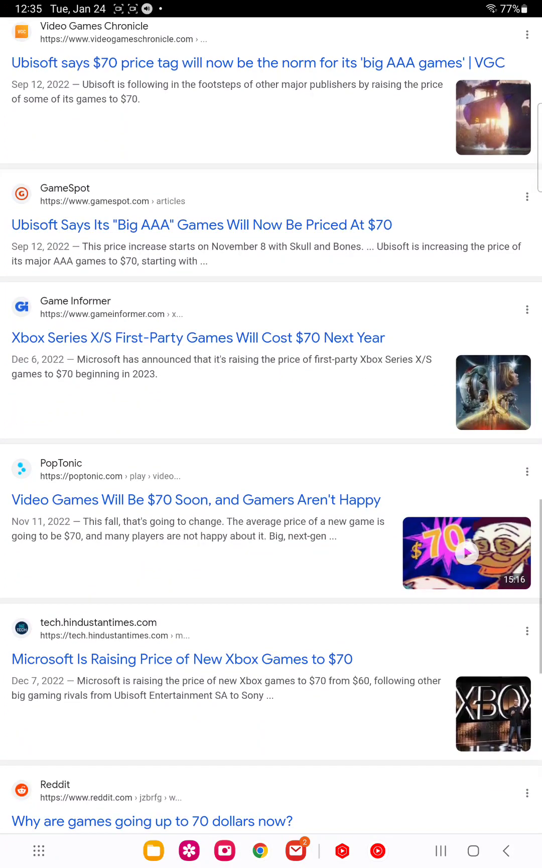
{"action": "scroll", "scroll_direction": "down", "scroll_amount": 3}
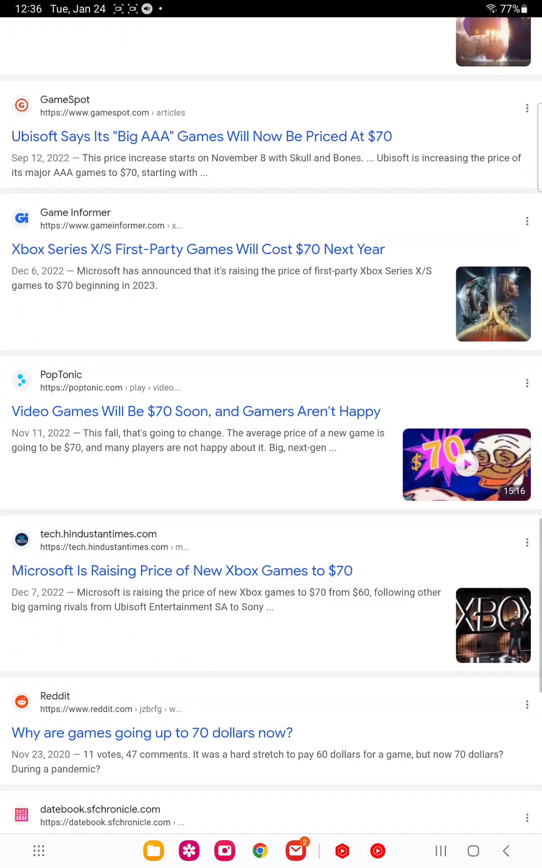
{"action": "scroll", "scroll_direction": "down", "scroll_amount": 3}
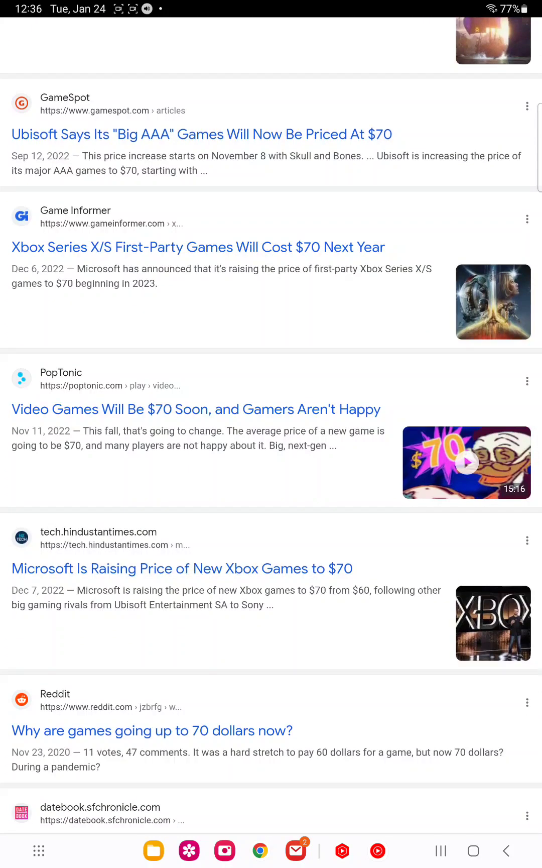
{"action": "scroll", "scroll_direction": "down", "scroll_amount": 3}
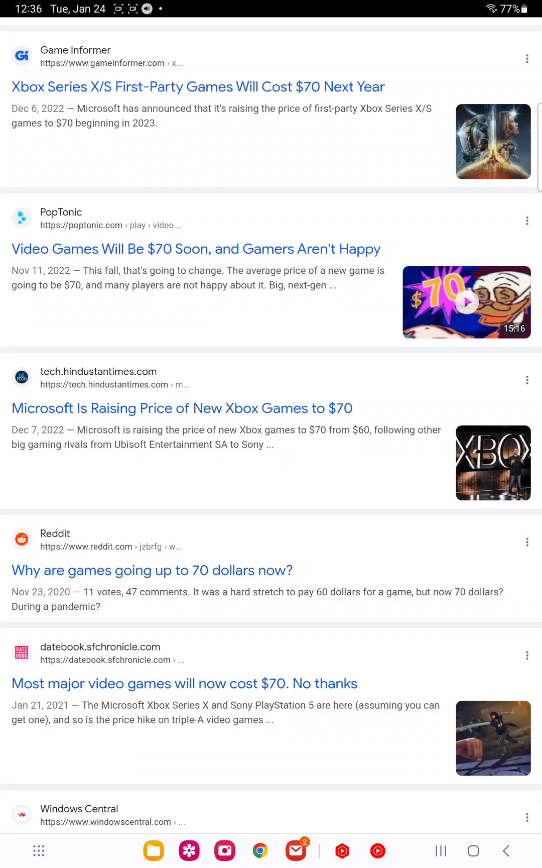
{"action": "scroll", "scroll_direction": "down", "scroll_amount": 3}
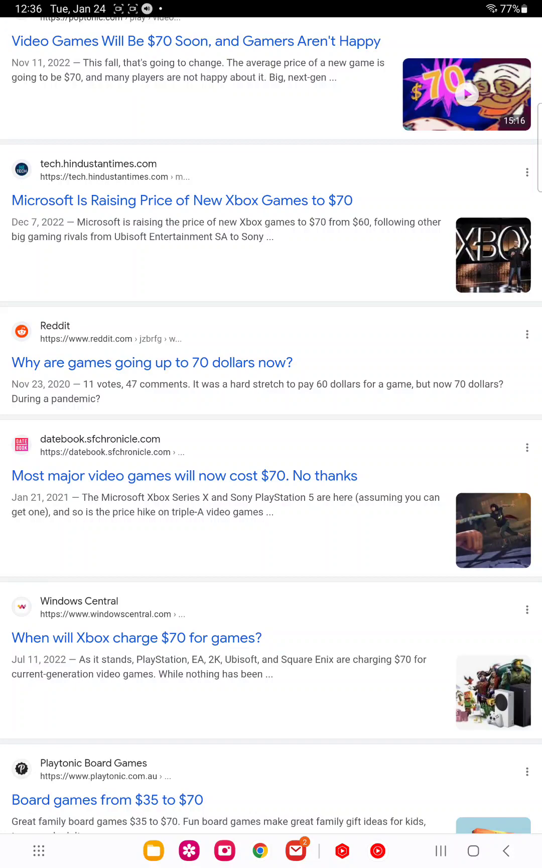
{"action": "scroll", "scroll_direction": "down", "scroll_amount": 3}
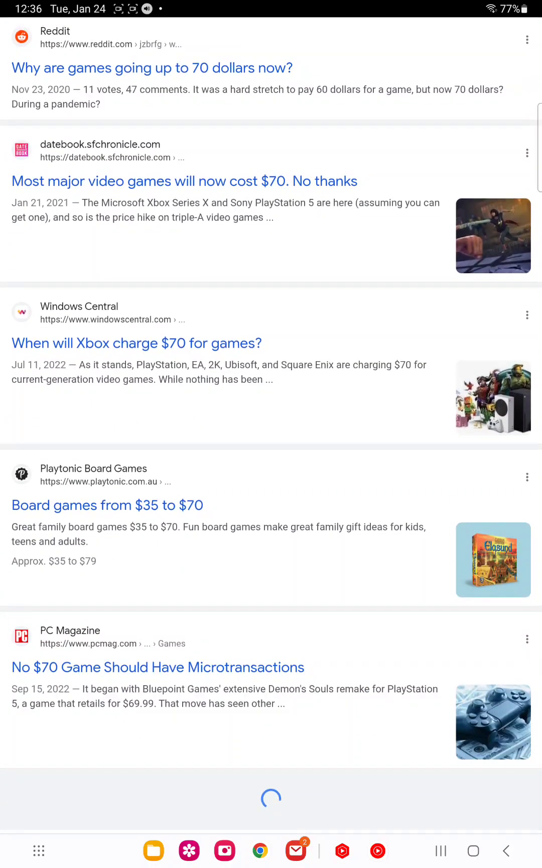
{"action": "scroll", "scroll_direction": "down", "scroll_amount": 3}
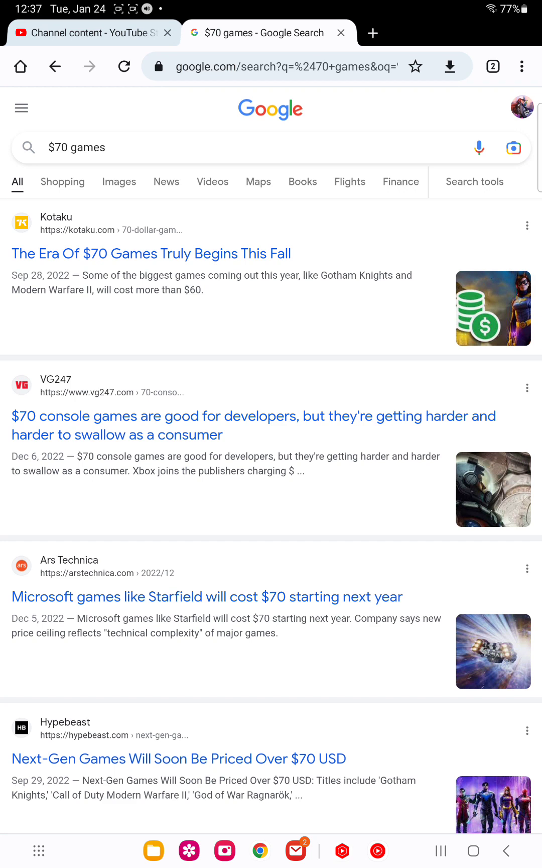
Scroll down the '$70 games' results past refine suggestions and the YouTube video to Related searches
{"action": "scroll", "scroll_direction": "down", "scroll_amount": 3}
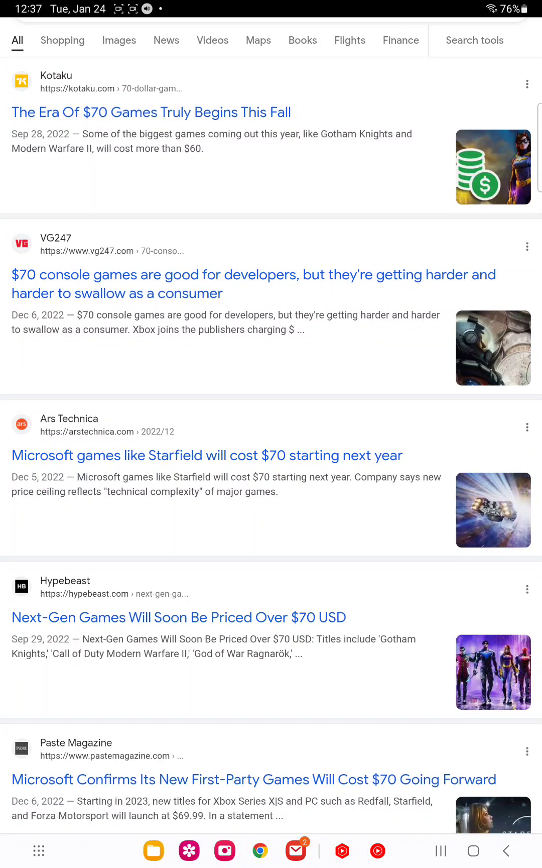
{"action": "scroll", "scroll_direction": "down", "scroll_amount": 3}
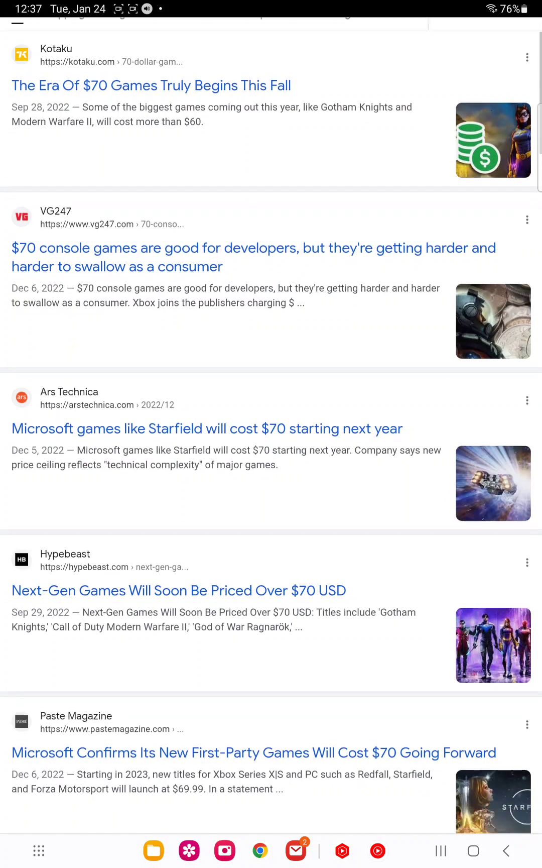
{"action": "scroll", "scroll_direction": "down", "scroll_amount": 3}
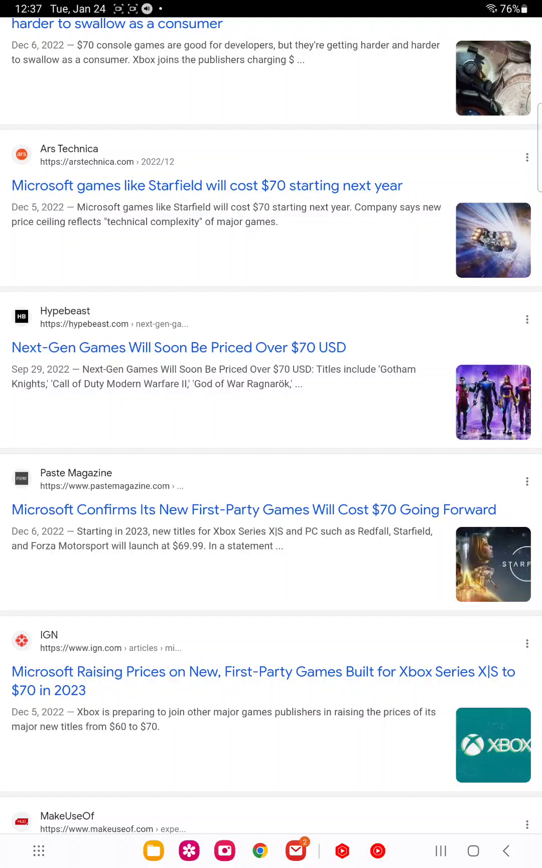
{"action": "scroll", "scroll_direction": "down", "scroll_amount": 3}
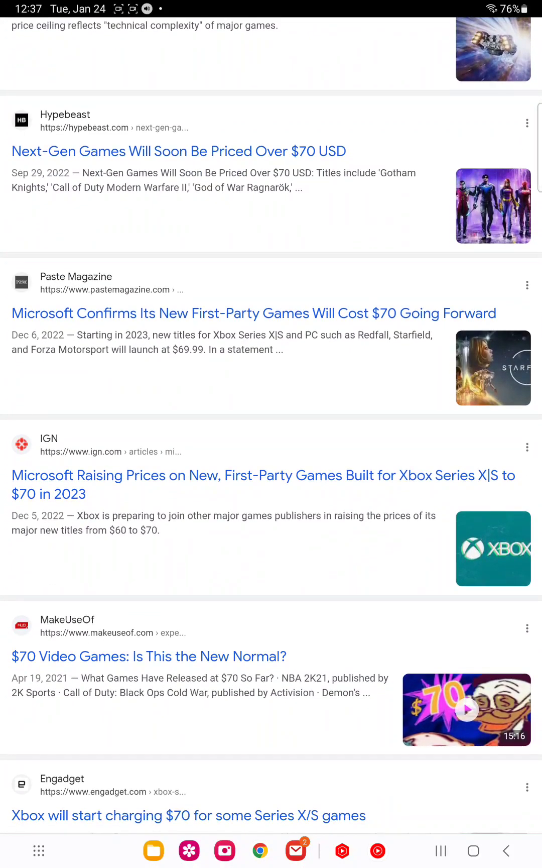
{"action": "scroll", "scroll_direction": "down", "scroll_amount": 3}
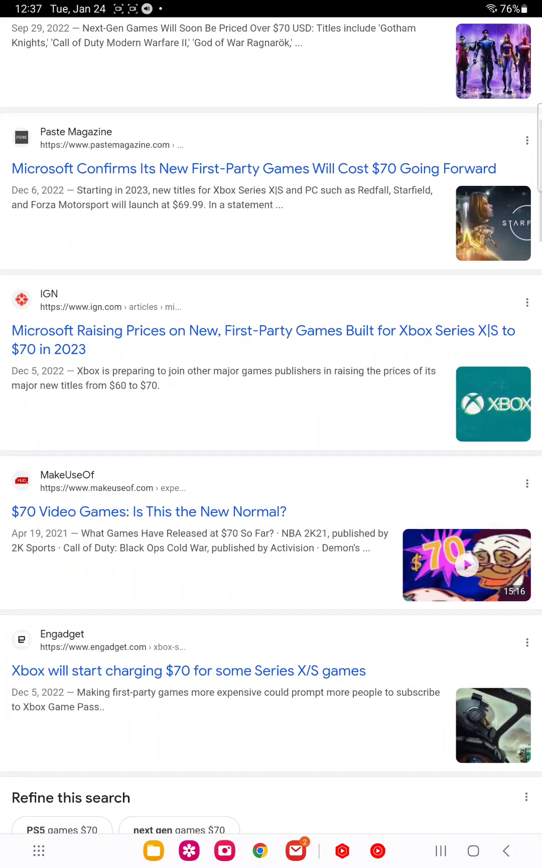
{"action": "scroll", "scroll_direction": "down", "scroll_amount": 3}
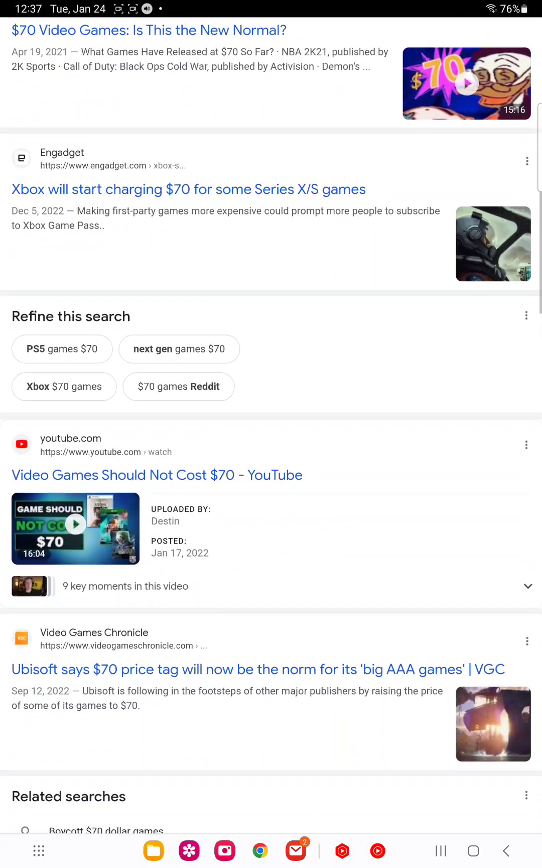
{"action": "scroll", "scroll_direction": "down", "scroll_amount": 3}
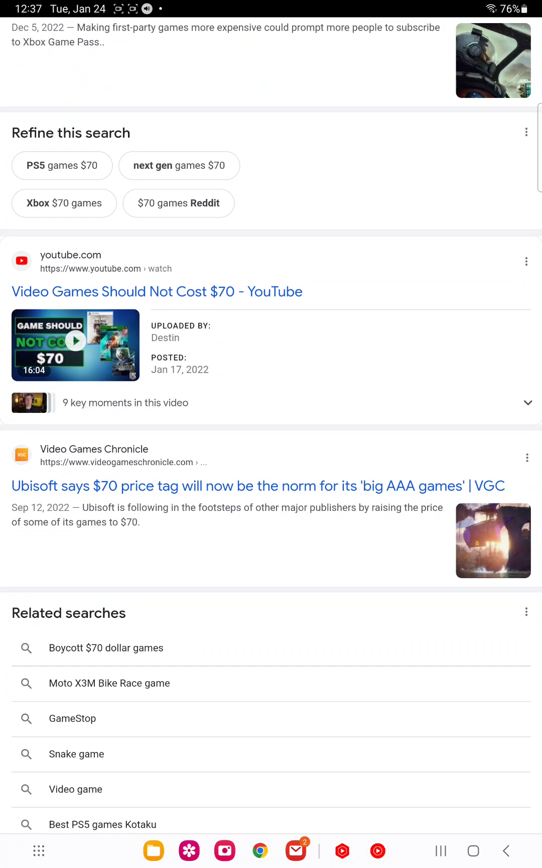
Run the 'Boycott $70 dollar games' related search to show Reddit and GameFAQs threads
{"action": "scroll", "scroll_direction": "down", "scroll_amount": 3}
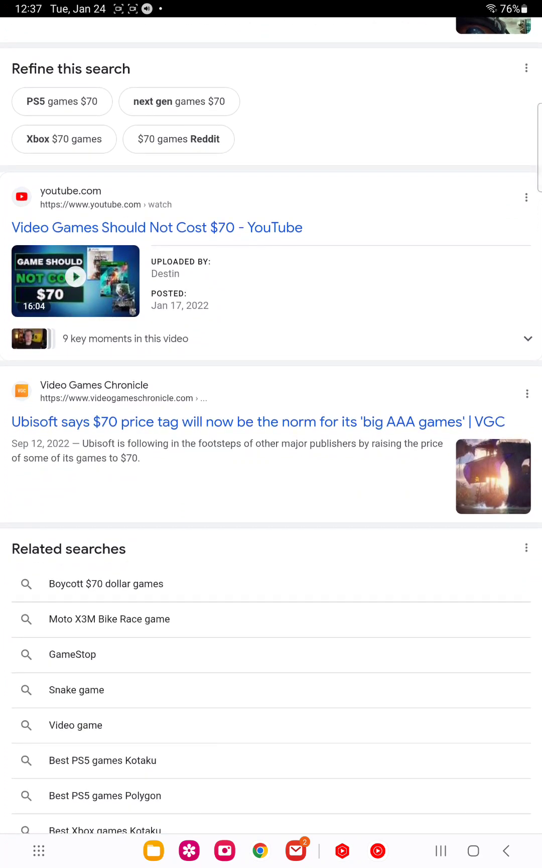
{"action": "scroll", "scroll_direction": "down", "scroll_amount": 3}
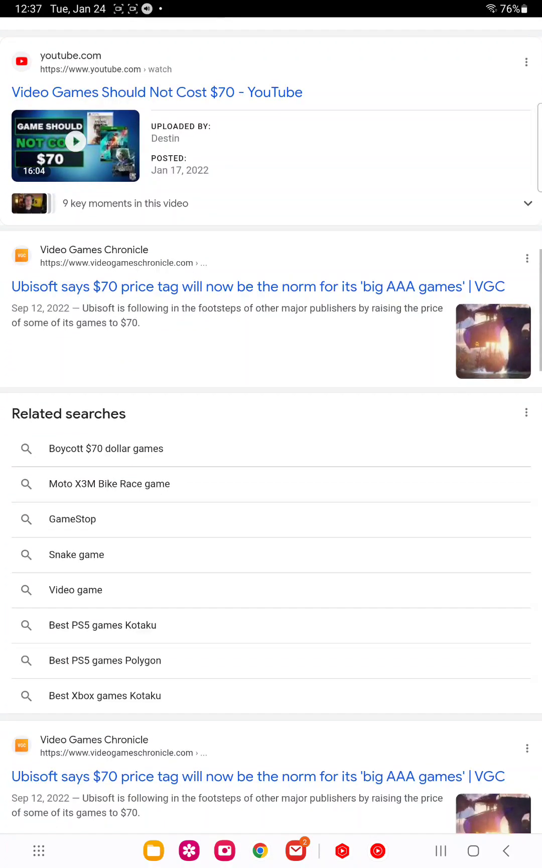
{"action": "scroll", "scroll_direction": "down", "scroll_amount": 3}
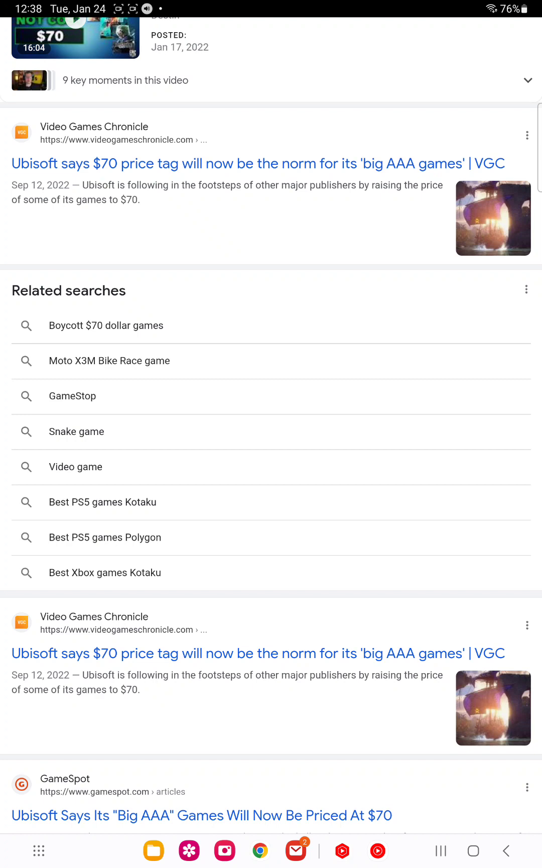
{"action": "scroll", "scroll_direction": "down", "scroll_amount": 3}
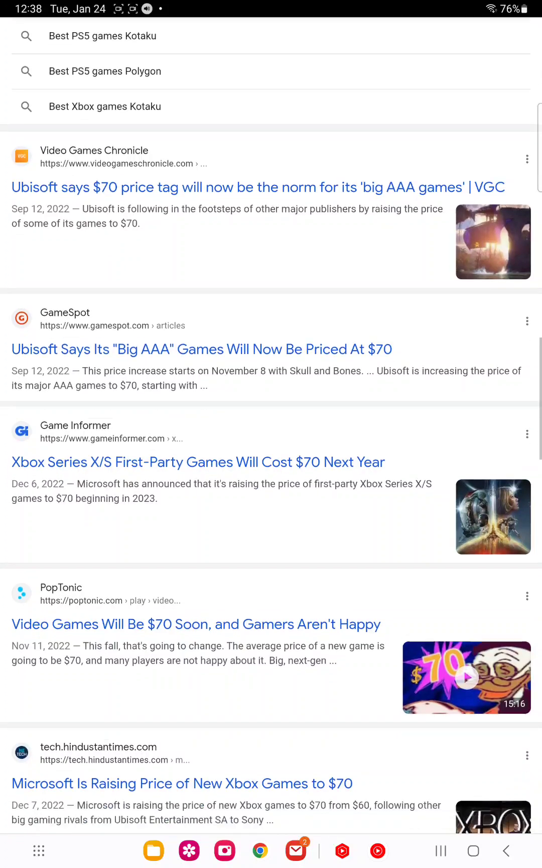
{"action": "scroll", "scroll_direction": "down", "scroll_amount": 3}
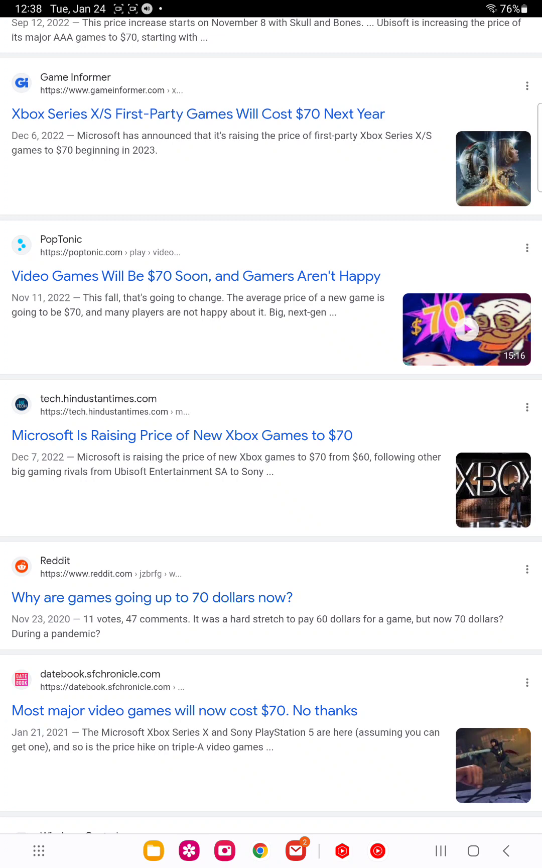
{"action": "scroll", "scroll_direction": "down", "scroll_amount": 3}
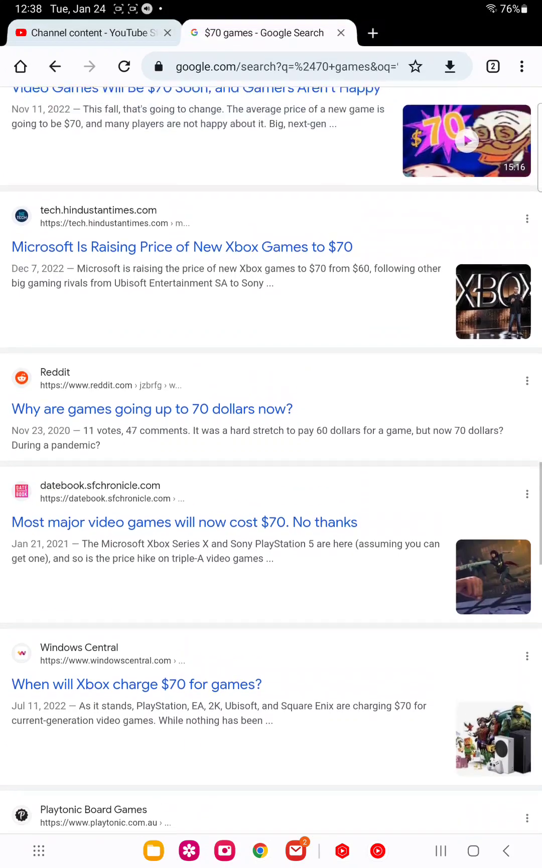
{"action": "scroll", "scroll_direction": "down", "scroll_amount": 3}
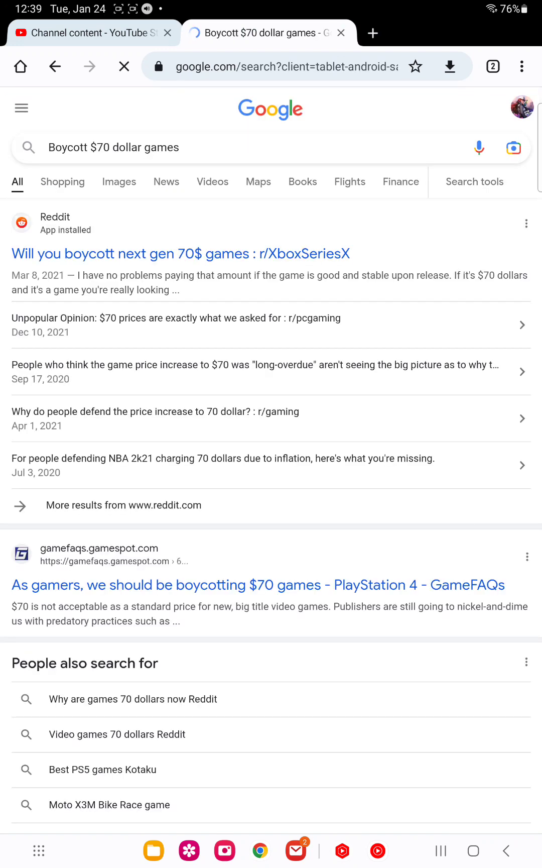
Browse the Kotaku, PC Magazine and N4G boycott results, then go back to '$70 games'
{"action": "scroll", "scroll_direction": "down", "scroll_amount": 3}
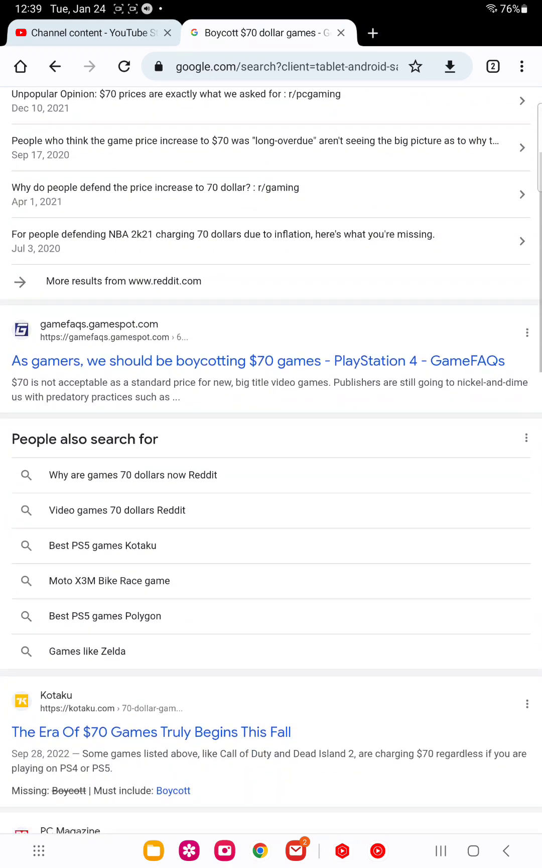
{"action": "scroll", "scroll_direction": "down", "scroll_amount": 3}
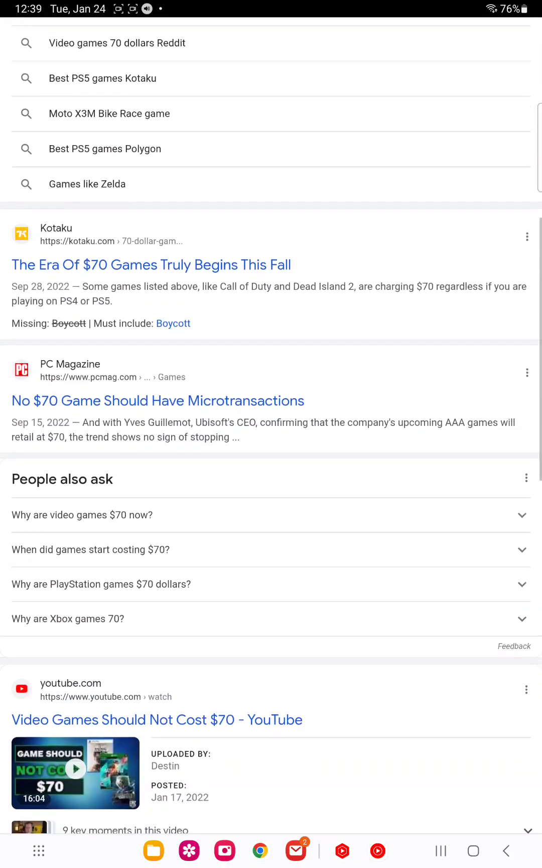
{"action": "scroll", "scroll_direction": "down", "scroll_amount": 3}
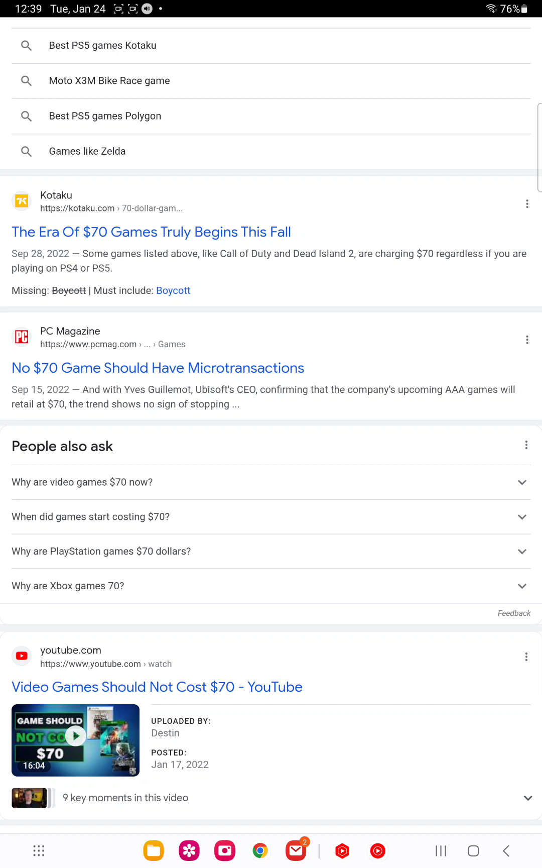
{"action": "scroll", "scroll_direction": "down", "scroll_amount": 3}
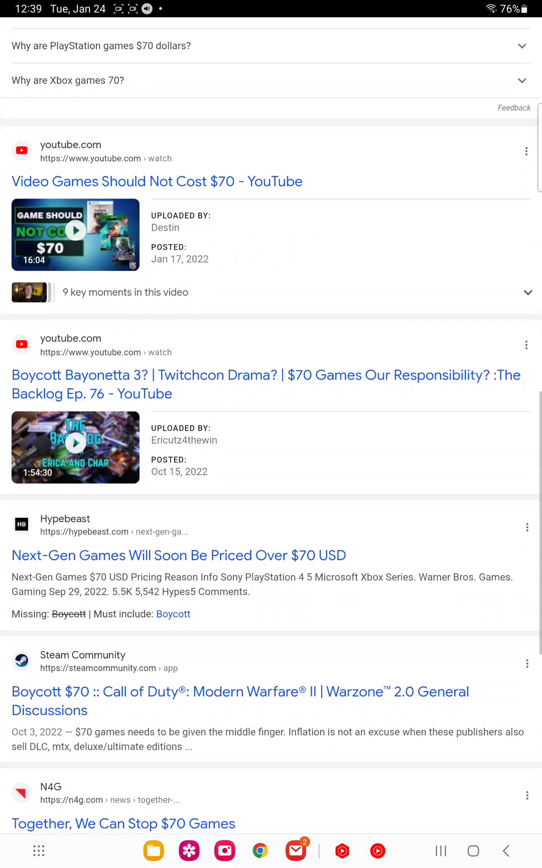
{"action": "scroll", "scroll_direction": "down", "scroll_amount": 3}
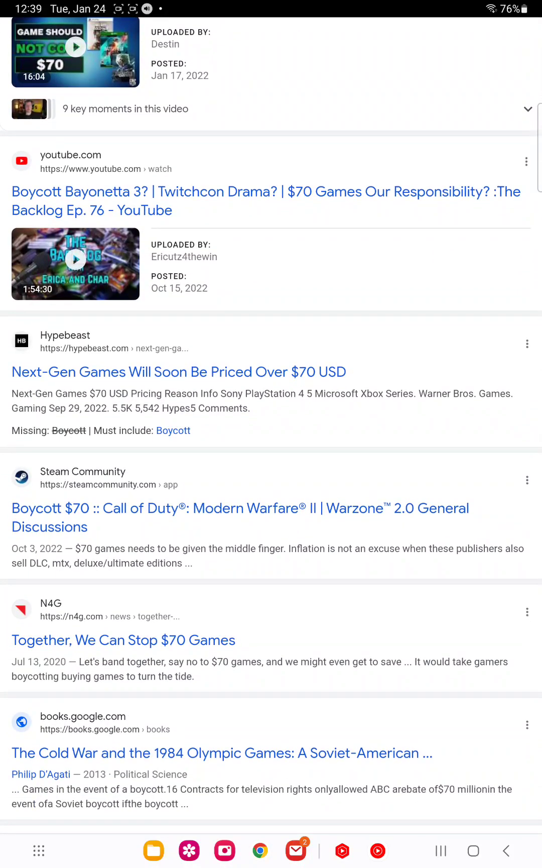
{"action": "scroll", "scroll_direction": "down", "scroll_amount": 3}
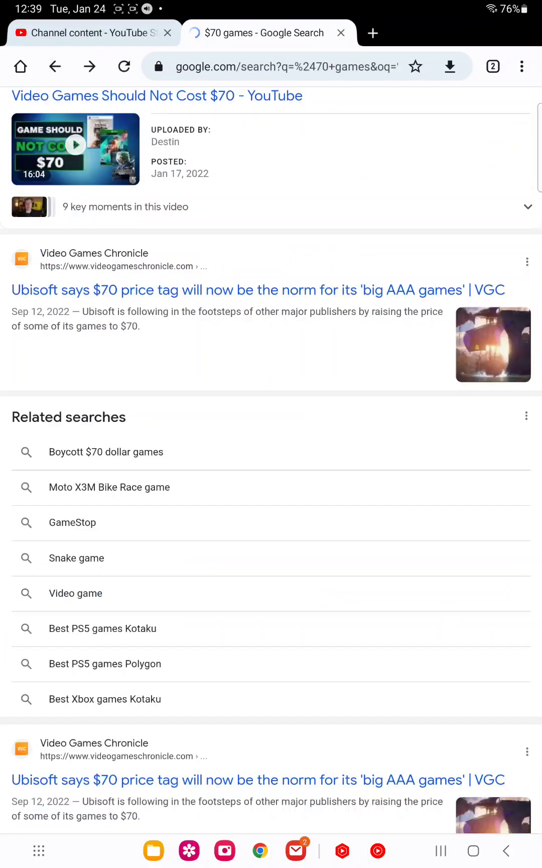
Search Google for 'forspoken' to show news, images and its About panel
{"action": "scroll", "scroll_direction": "down", "scroll_amount": 3}
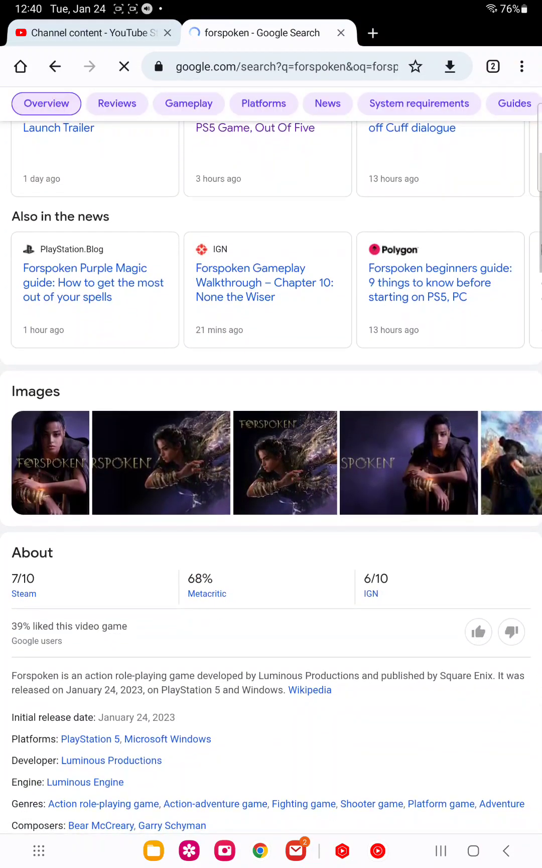
Scroll the Forspoken results and follow the 'Forspoken on Steam' link
{"action": "scroll", "scroll_direction": "down", "scroll_amount": 3}
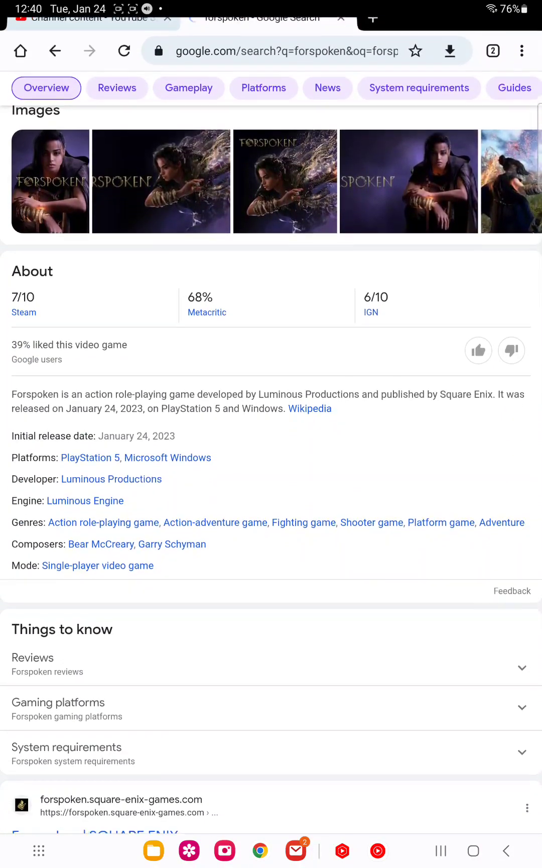
{"action": "scroll", "scroll_direction": "down", "scroll_amount": 3}
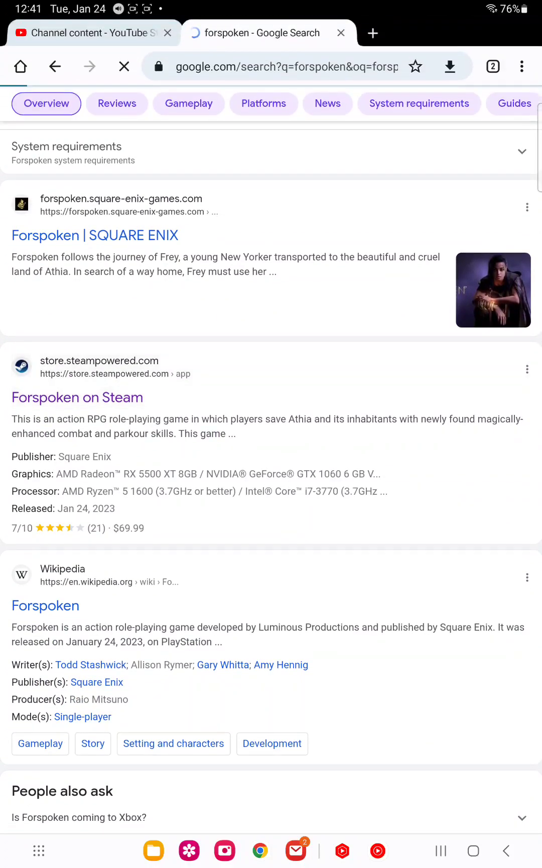
{"action": "left_click", "coordinate": [77, 397]}
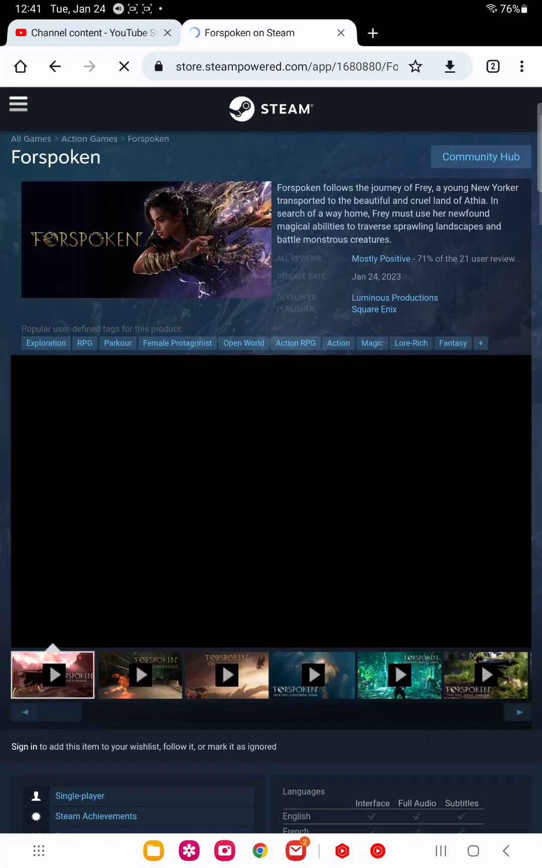
Watch the Forspoken trailer on its Steam page, then go back to the forspoken results
{"action": "scroll", "scroll_direction": "down", "scroll_amount": 3}
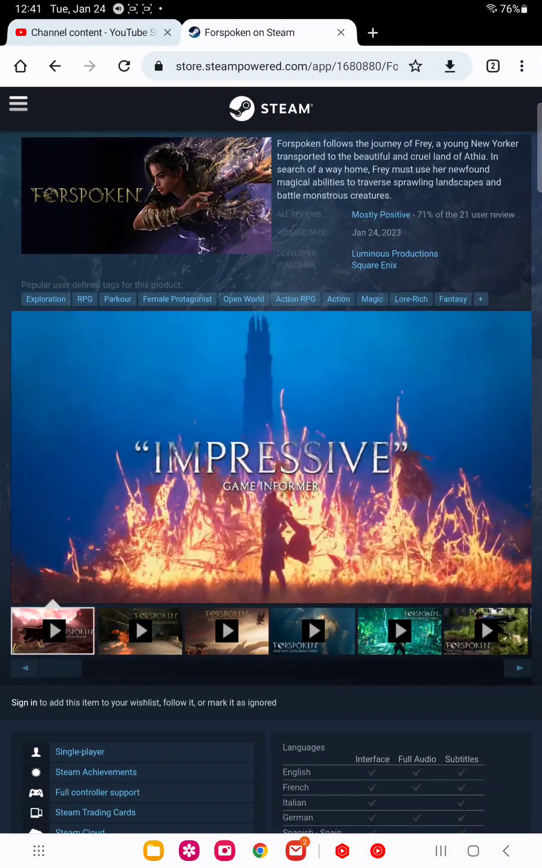
{"action": "scroll", "scroll_direction": "down", "scroll_amount": 3}
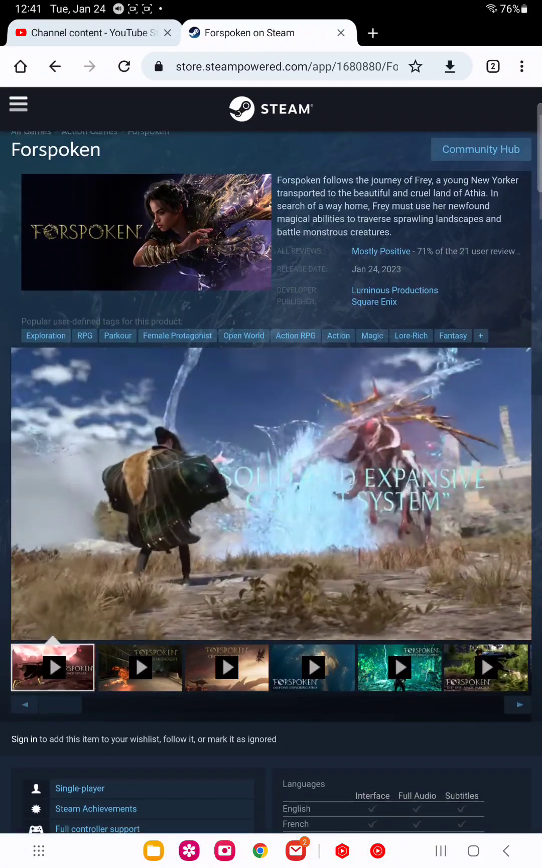
{"action": "left_click", "coordinate": [18, 104]}
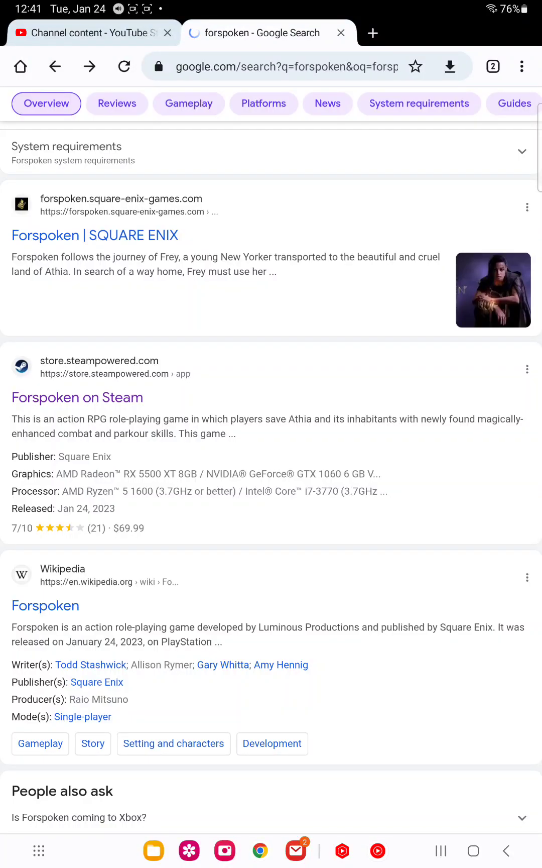
Browse the Forspoken results, then search '$70 games' again
{"action": "scroll", "scroll_direction": "down", "scroll_amount": 3}
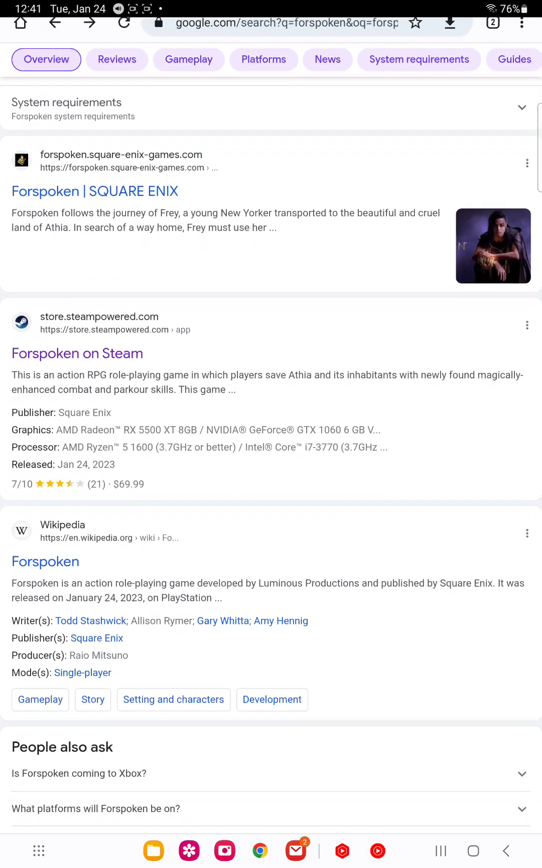
{"action": "scroll", "scroll_direction": "down", "scroll_amount": 3}
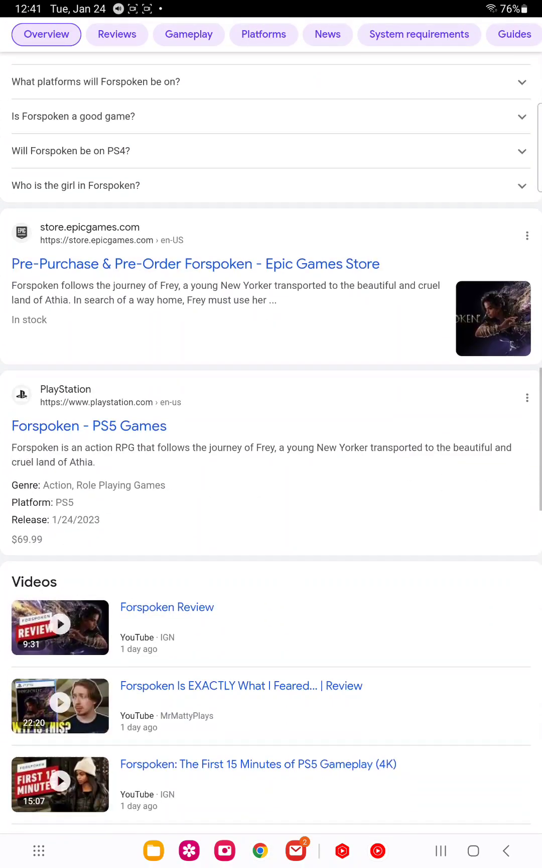
{"action": "scroll", "scroll_direction": "down", "scroll_amount": 3}
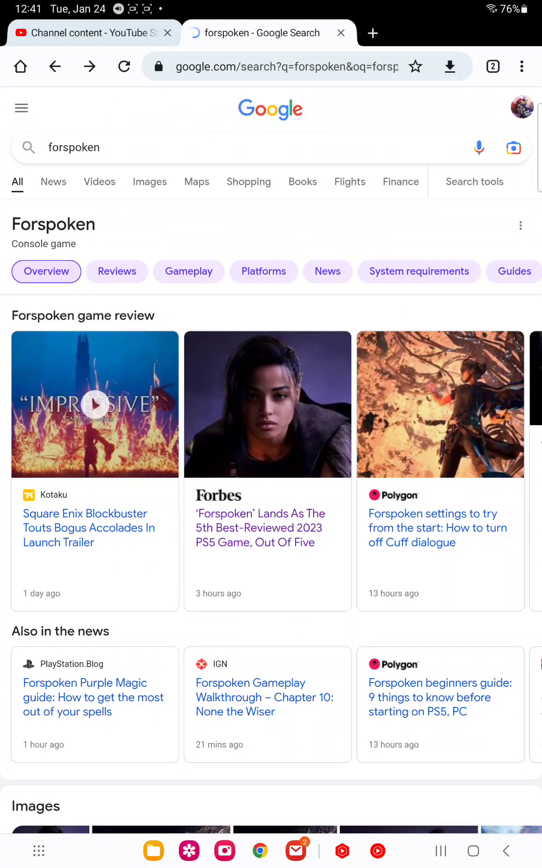
{"action": "scroll", "scroll_direction": "down", "scroll_amount": 3}
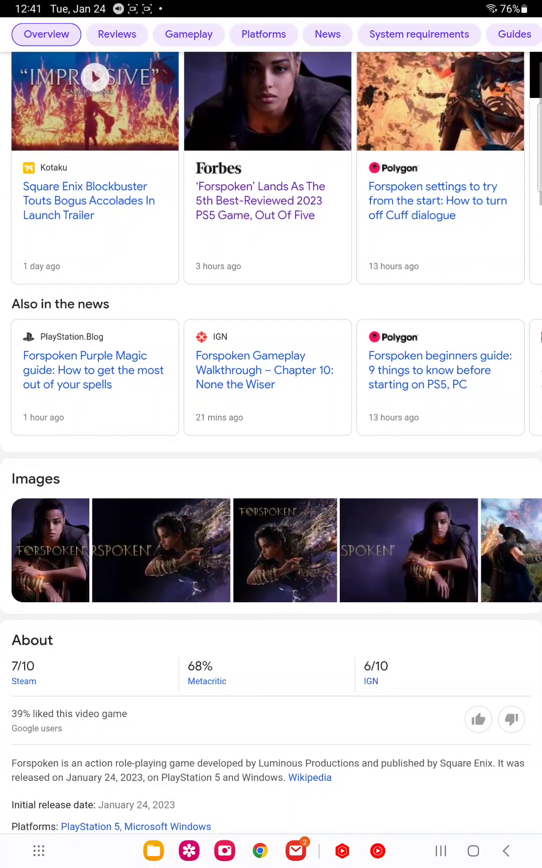
{"action": "scroll", "scroll_direction": "down", "scroll_amount": 3}
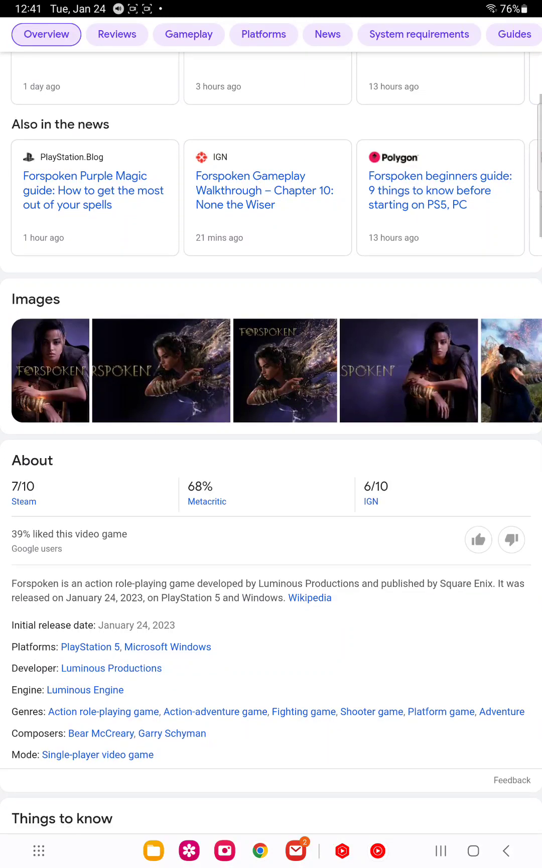
{"action": "scroll", "scroll_direction": "down", "scroll_amount": 3}
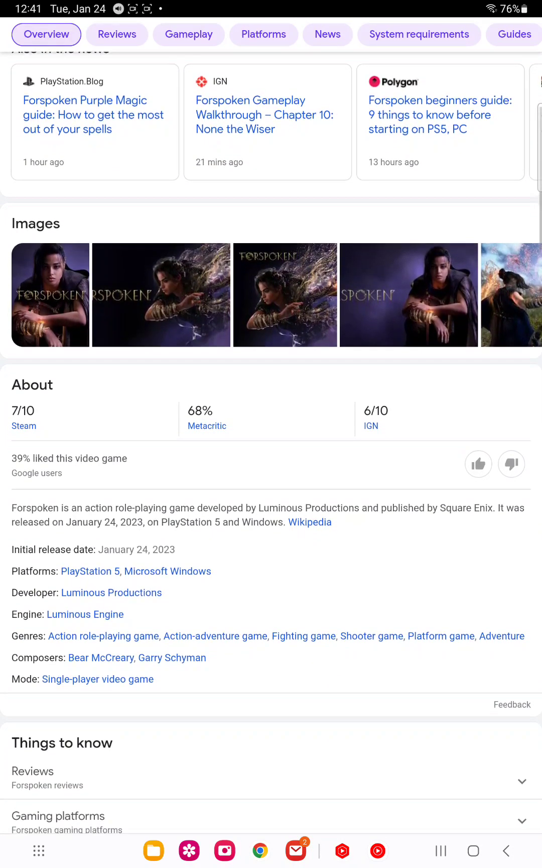
{"action": "scroll", "scroll_direction": "down", "scroll_amount": 3}
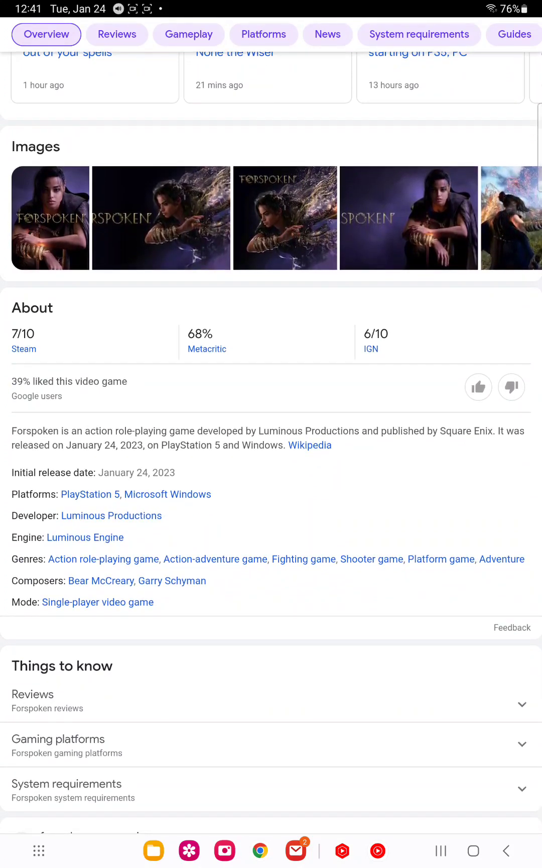
{"action": "scroll", "scroll_direction": "left", "scroll_amount": 3}
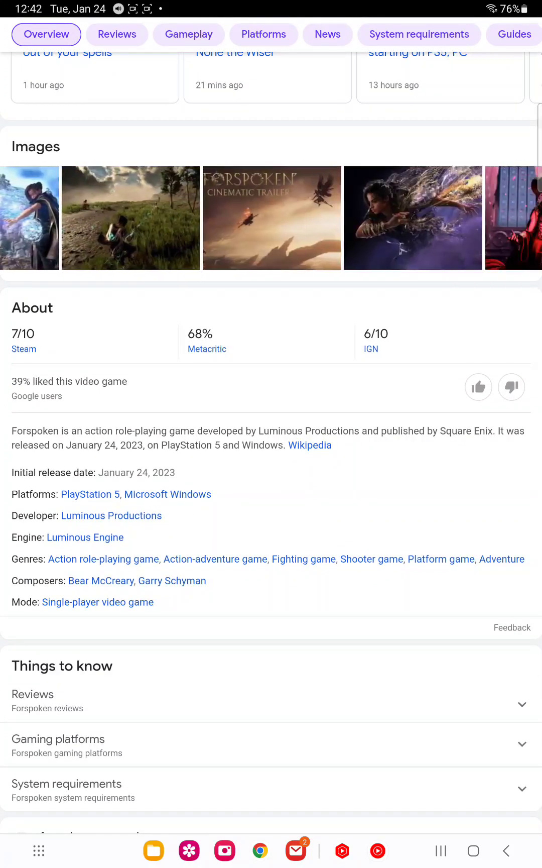
{"action": "scroll", "scroll_direction": "right", "scroll_amount": 3}
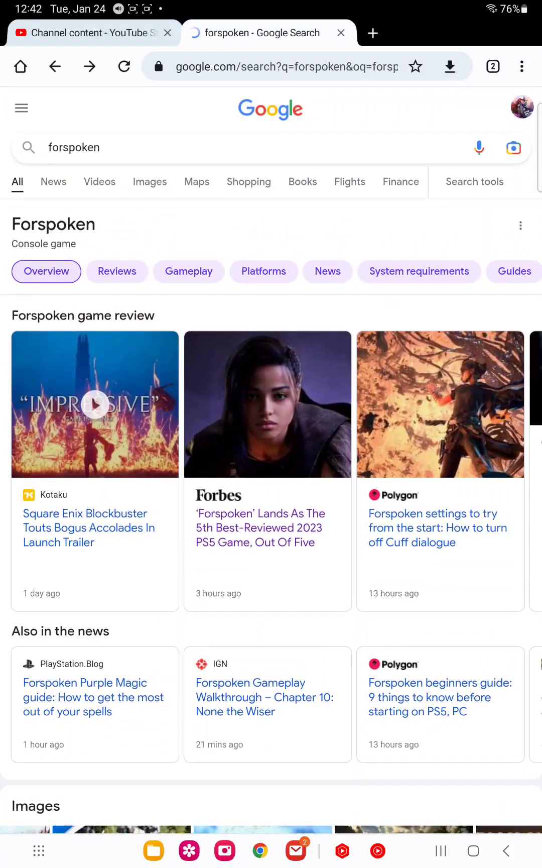
{"action": "type", "text": "$70 games"}
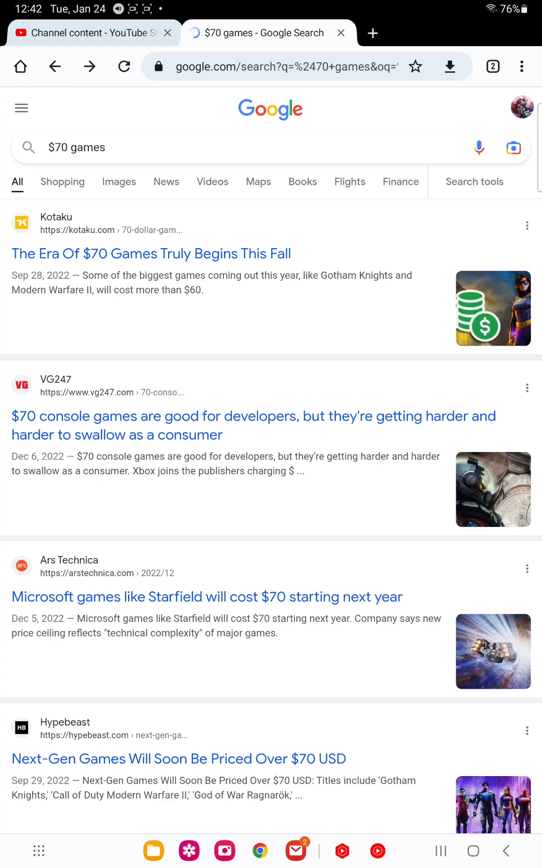
{"action": "scroll", "scroll_direction": "down", "scroll_amount": 3}
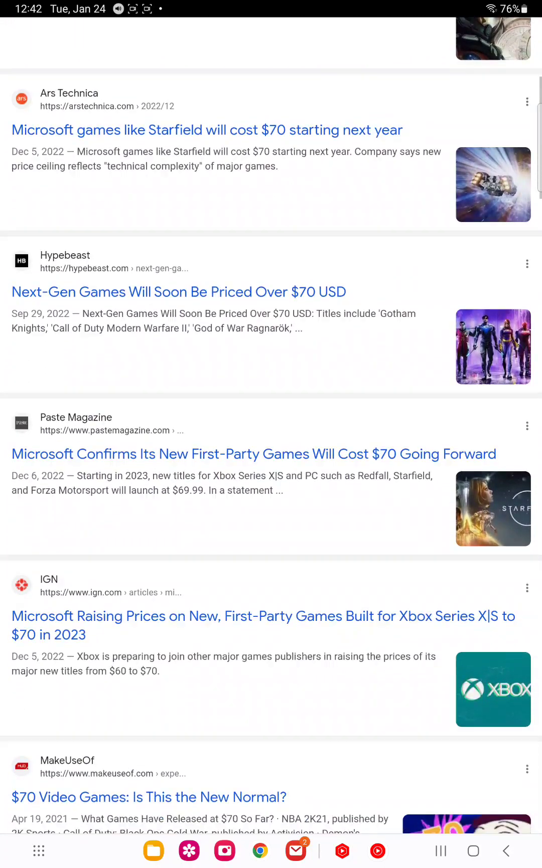
{"action": "scroll", "scroll_direction": "down", "scroll_amount": 3}
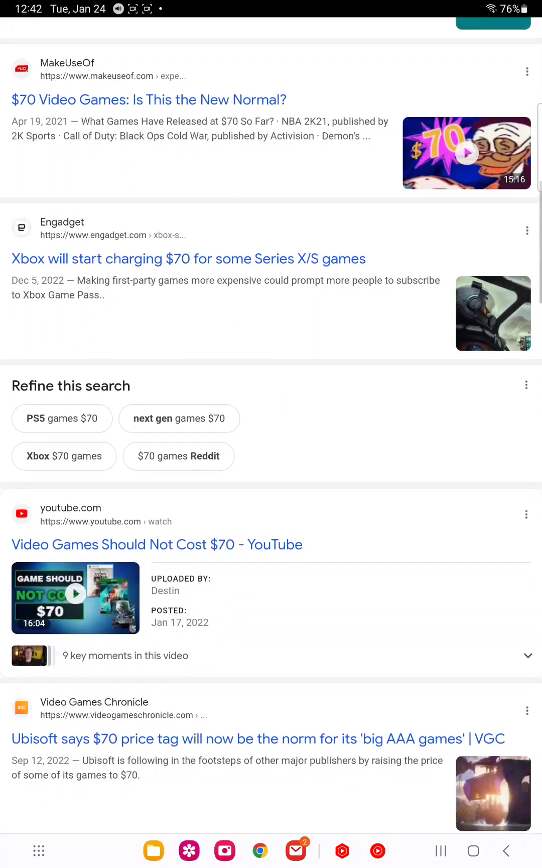
{"action": "scroll", "scroll_direction": "down", "scroll_amount": 3}
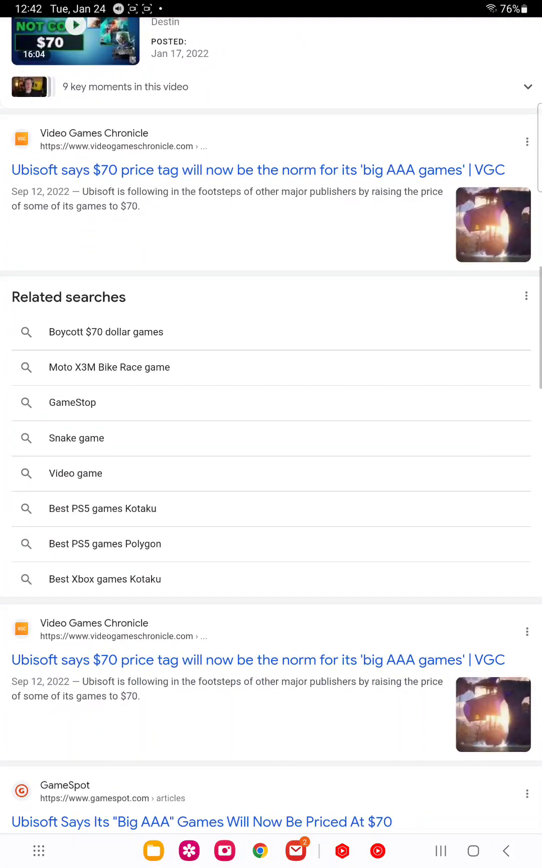
{"action": "scroll", "scroll_direction": "down", "scroll_amount": 3}
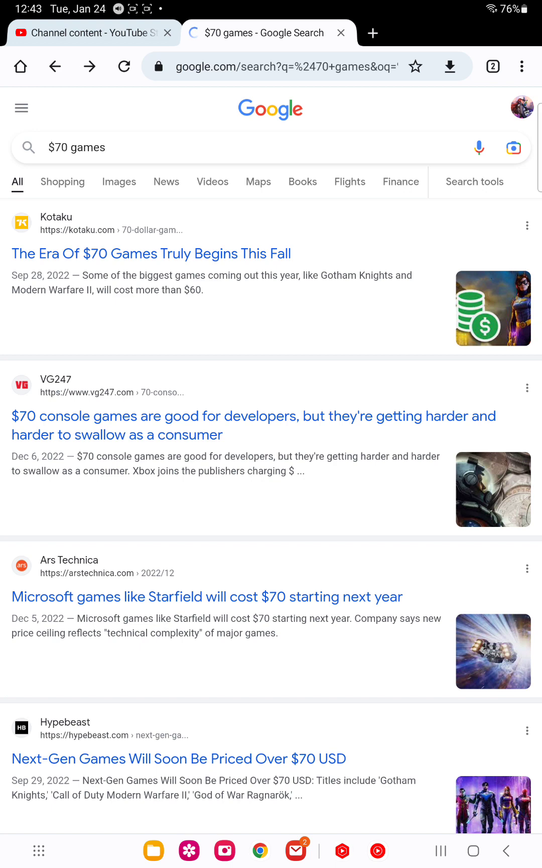
{"action": "scroll", "scroll_direction": "down", "scroll_amount": 3}
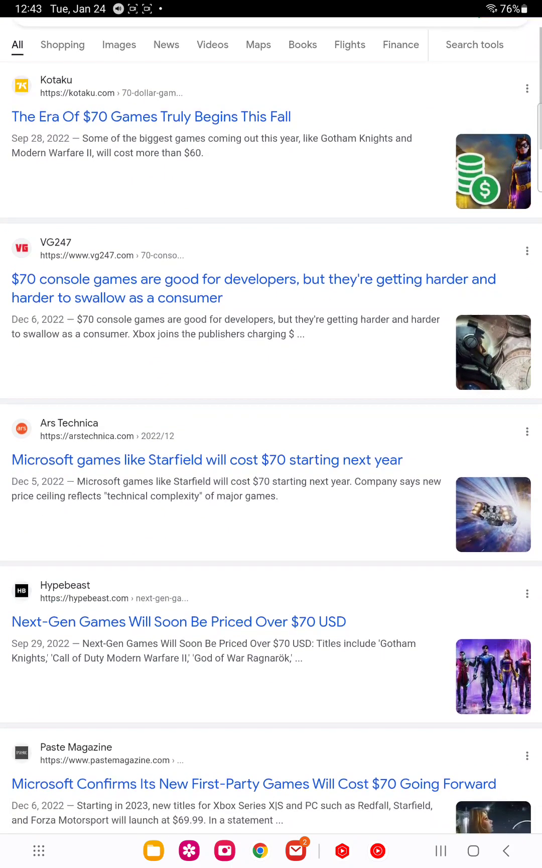